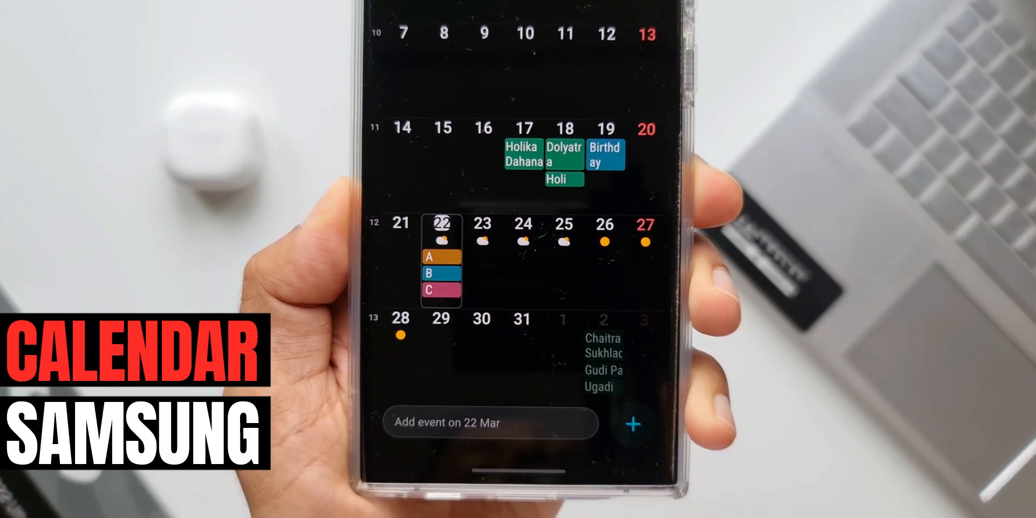
# Start a new event for Sat, 26 Mar and handwrite the title 'Birth' with the S Pen.
pyautogui.click(631, 424)
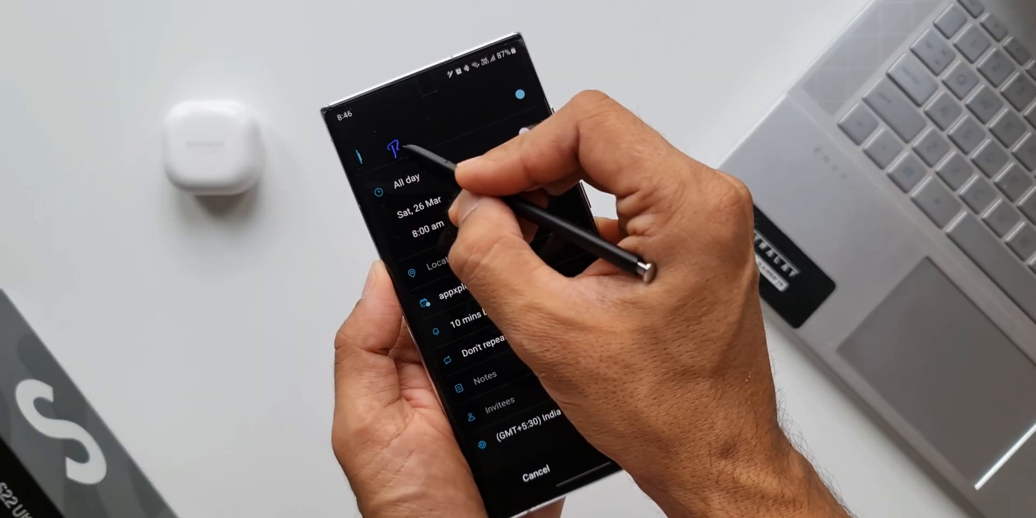
pyautogui.write('Birth')
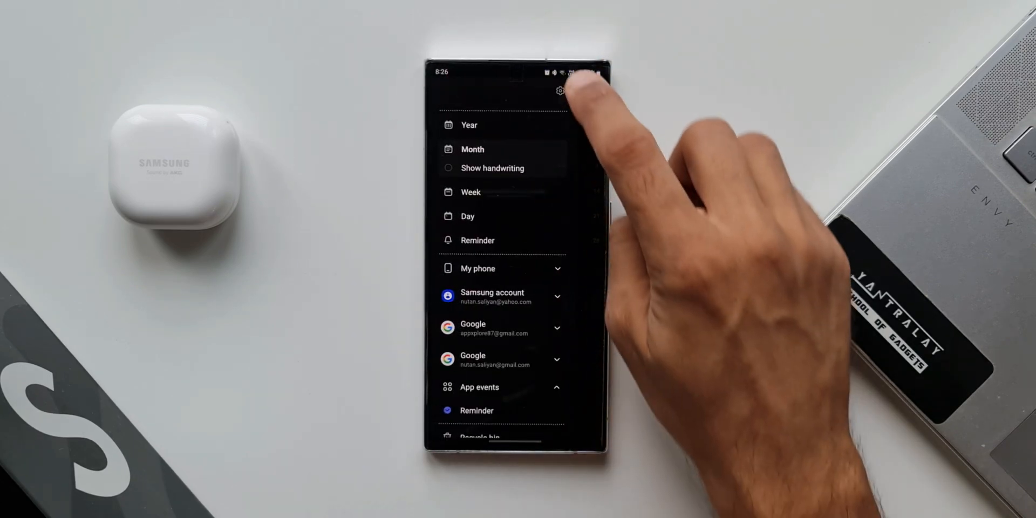
# Visit the calendar settings, then add a '7 PM movie' note for 22 Mar in month view.
pyautogui.click(560, 90)
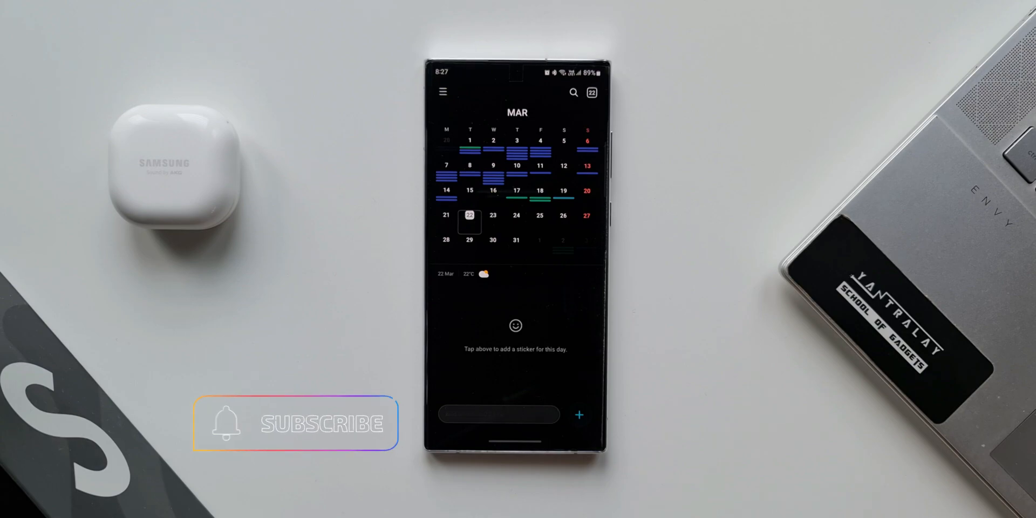
pyautogui.write('7 PM movie')
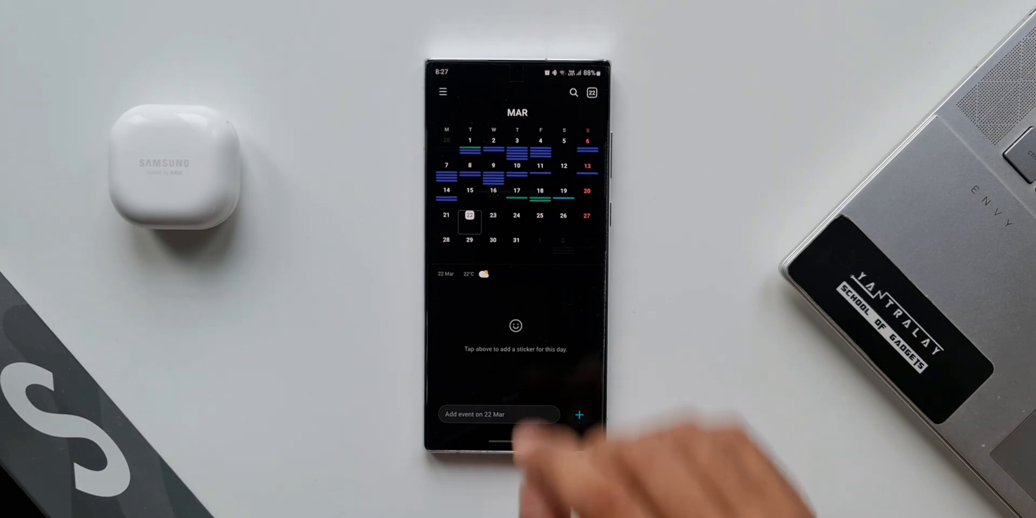
# Hide the blue calendar's events in March month view, then show them again.
pyautogui.click(443, 92)
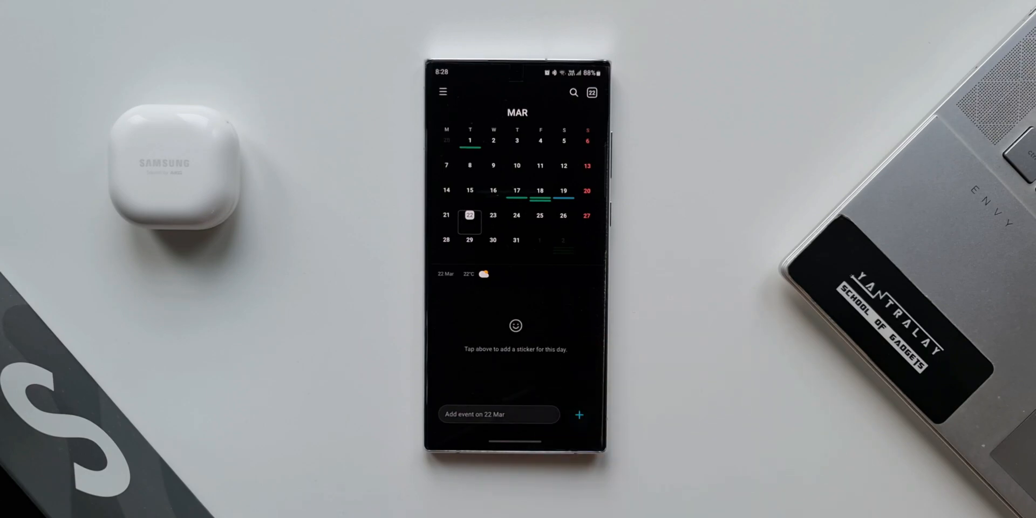
pyautogui.click(442, 91)
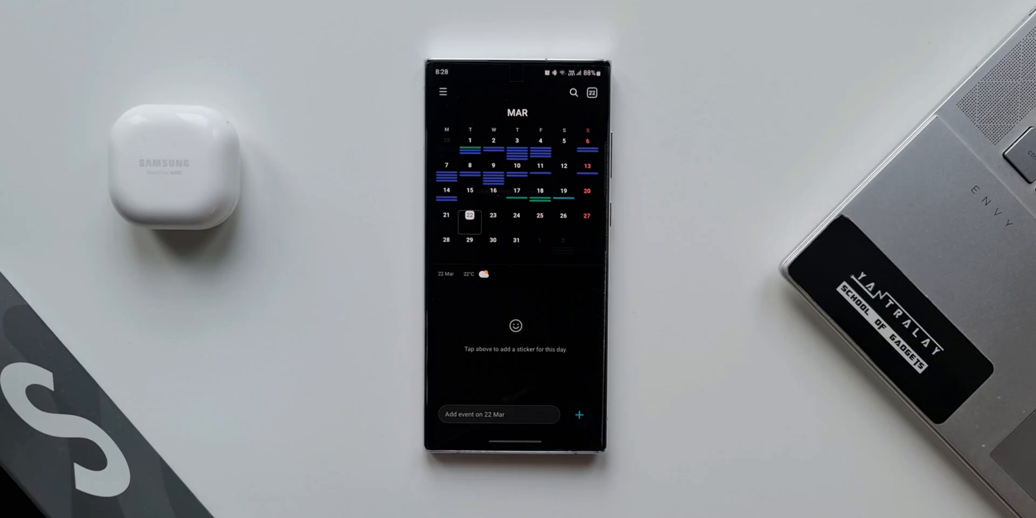
# Reach Calendar settings via the navigation panel, confirming Alert style is Strong, then return.
pyautogui.click(443, 92)
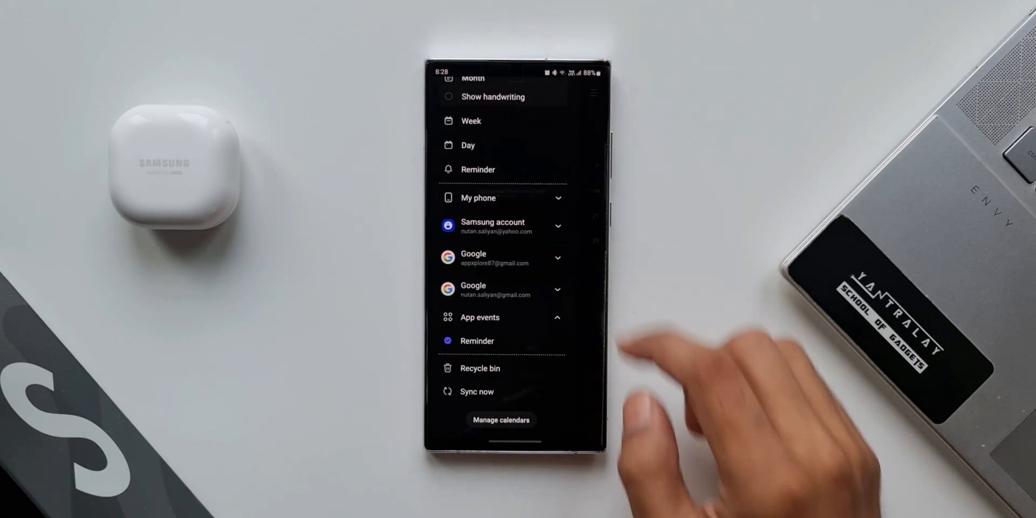
pyautogui.click(501, 419)
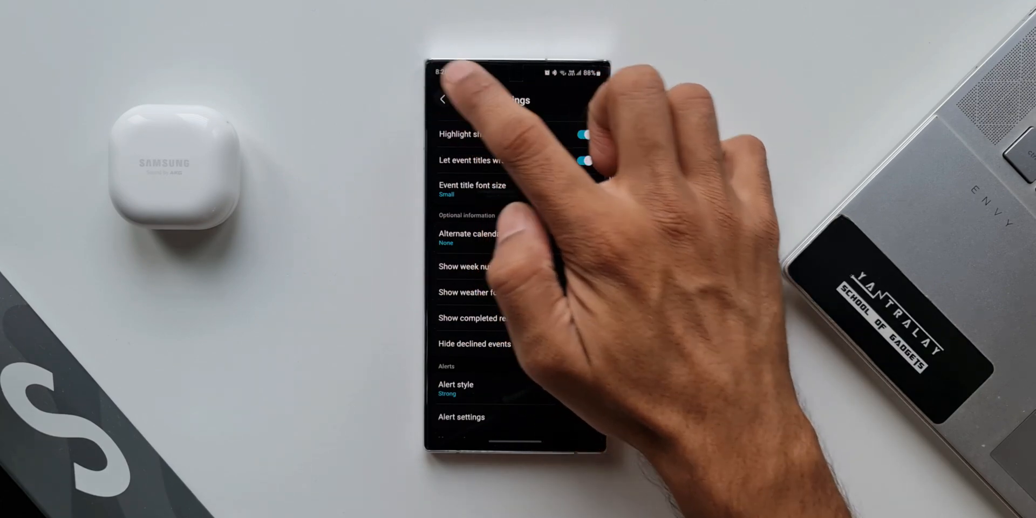
pyautogui.click(445, 99)
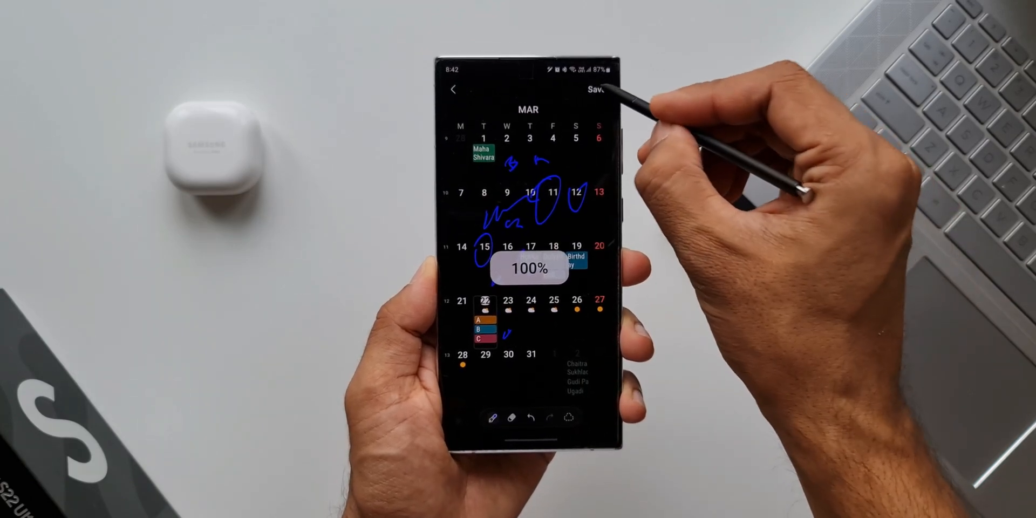
# Save the handwritten S Pen notes over March month view and return to the regular view.
pyautogui.click(595, 89)
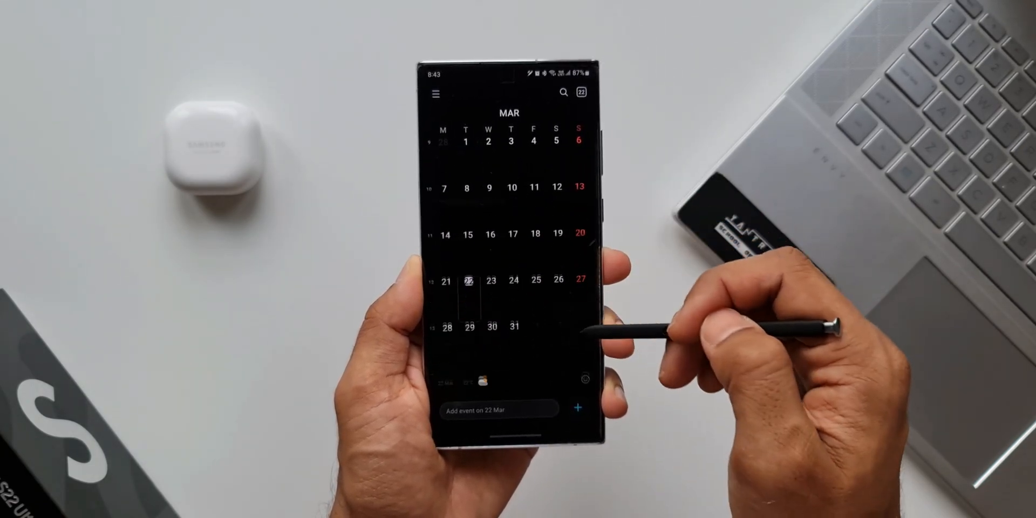
pyautogui.click(436, 91)
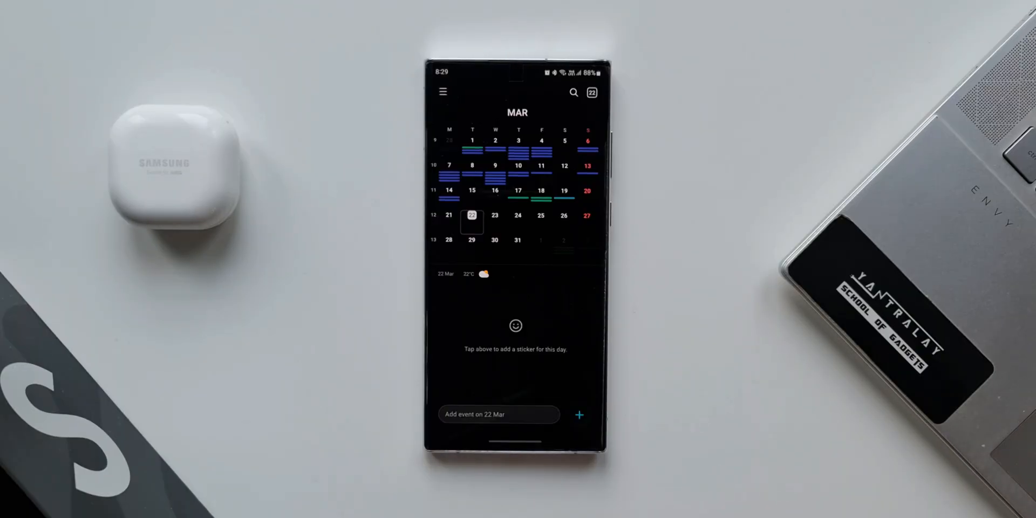
# Create event 'C' on Tue, 22 Mar from 9:00 to 10:00 am and save it.
pyautogui.click(579, 415)
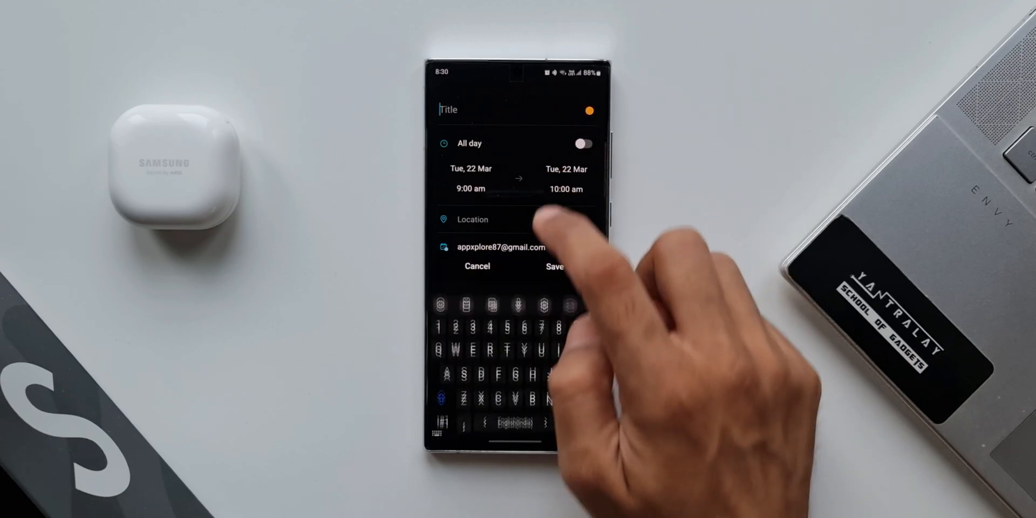
pyautogui.click(555, 267)
pyautogui.write('C')
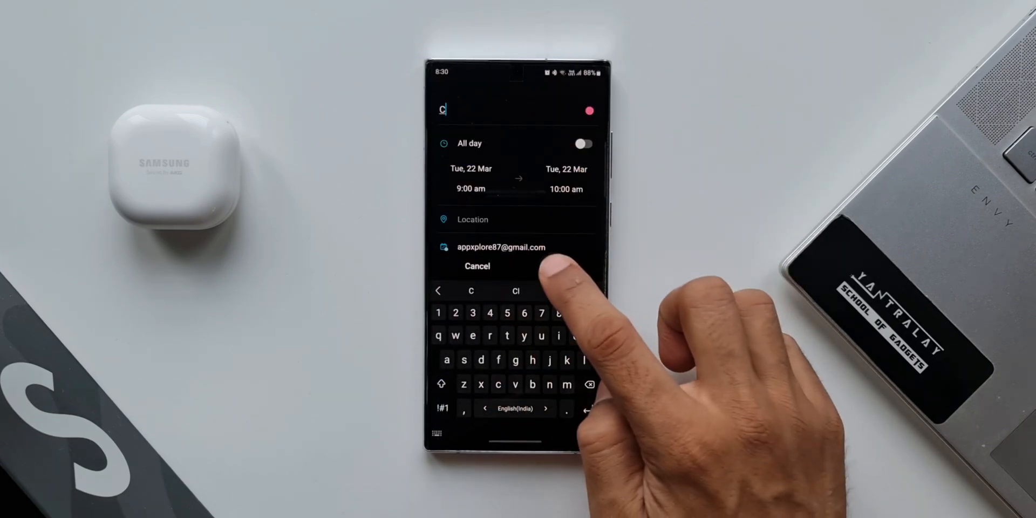
pyautogui.click(477, 267)
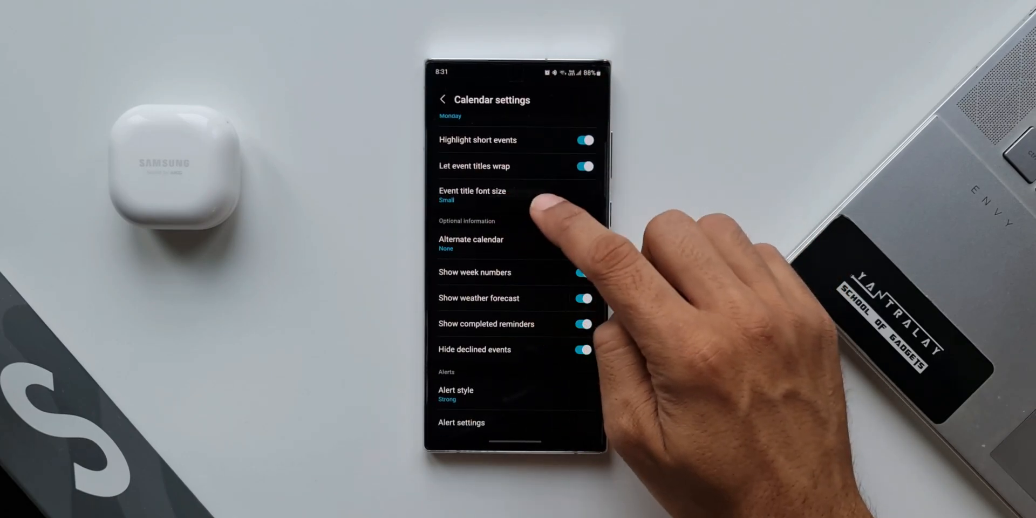
# Set the event title font size to Extra large.
pyautogui.click(472, 195)
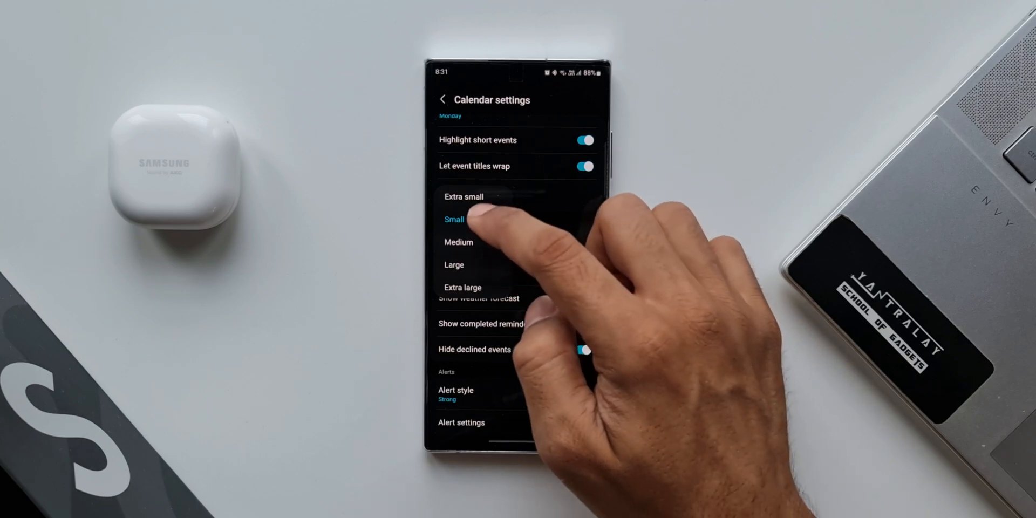
pyautogui.click(454, 219)
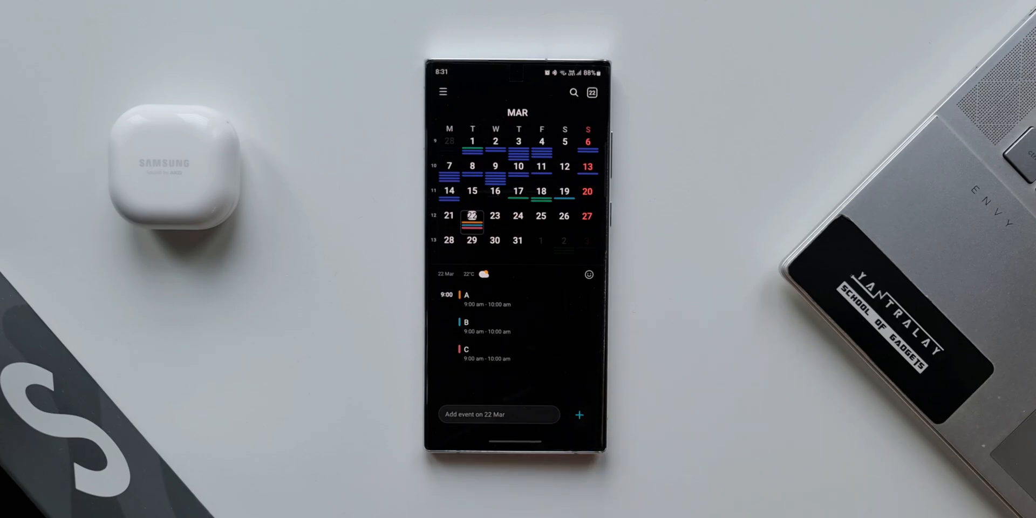
# Toggle the weather forecast display and switch the alert style to Medium.
pyautogui.click(443, 93)
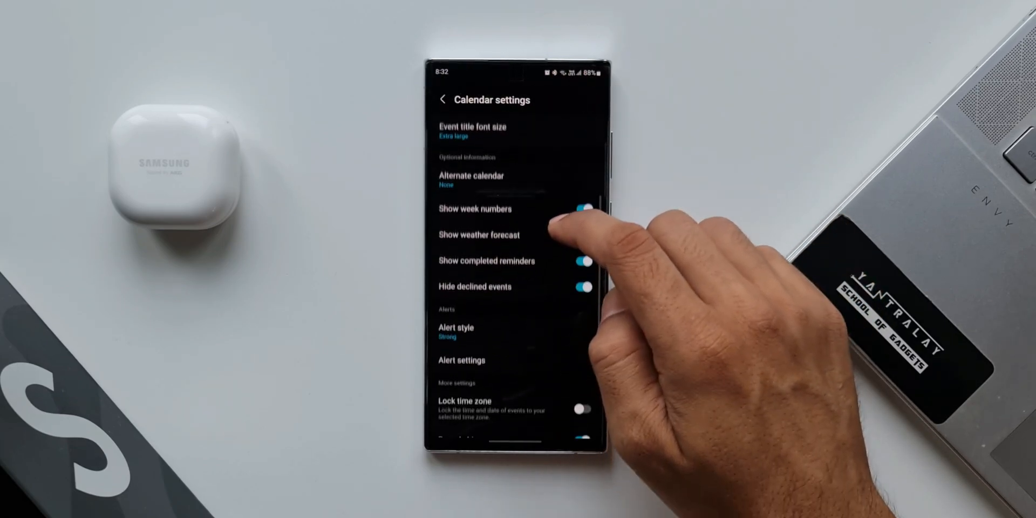
pyautogui.click(455, 331)
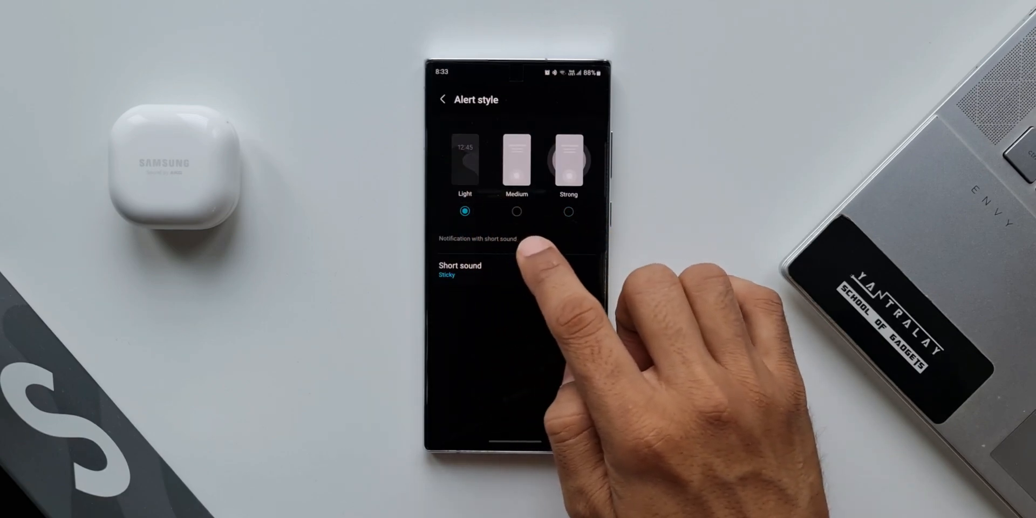
pyautogui.click(516, 211)
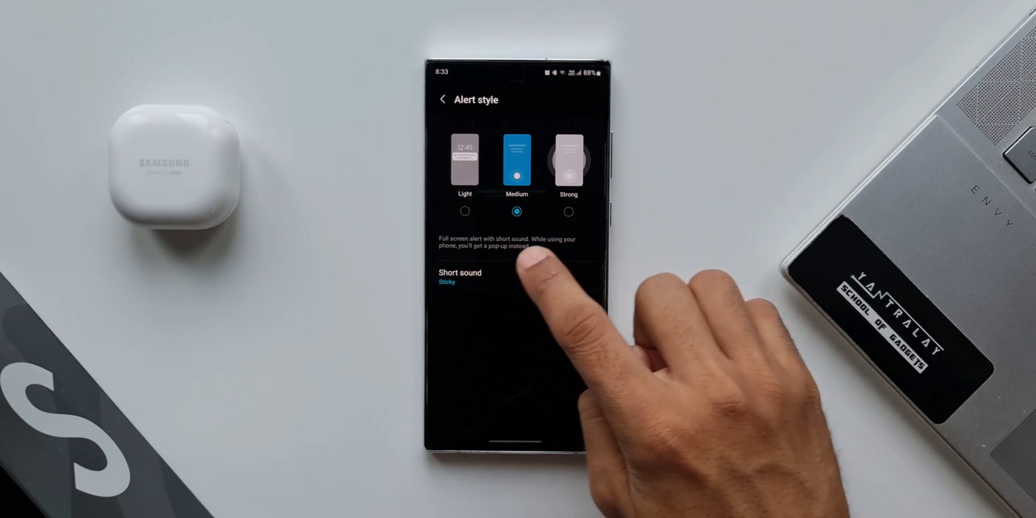
# Browse the Long sound ringtone list for long alerts.
pyautogui.click(441, 99)
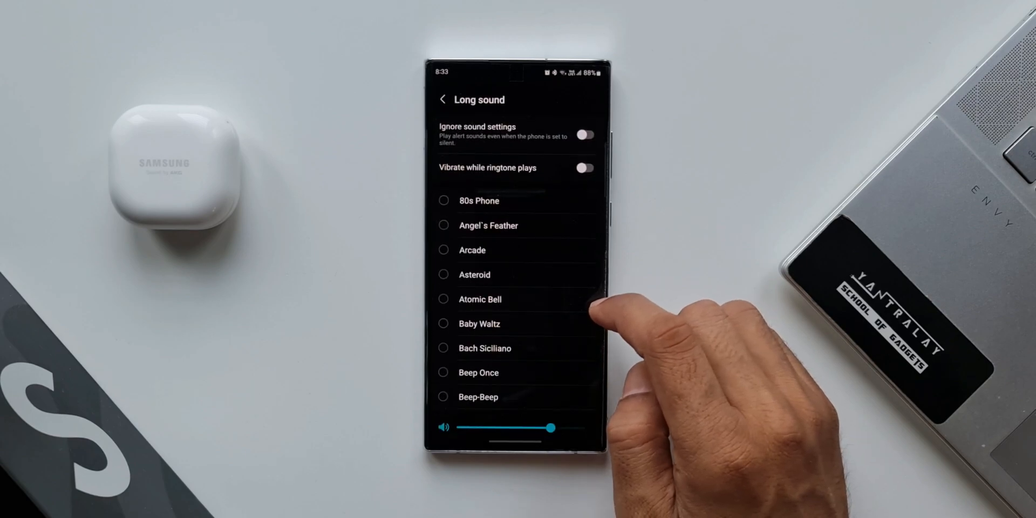
pyautogui.click(444, 100)
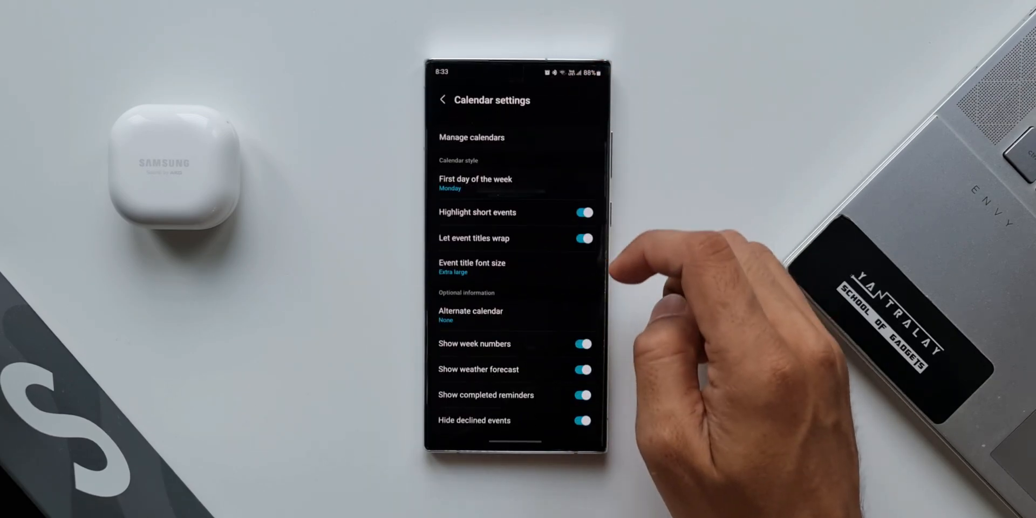
# Review the style options and go to Manage calendars listing phone, Samsung and Google calendars.
pyautogui.click(582, 395)
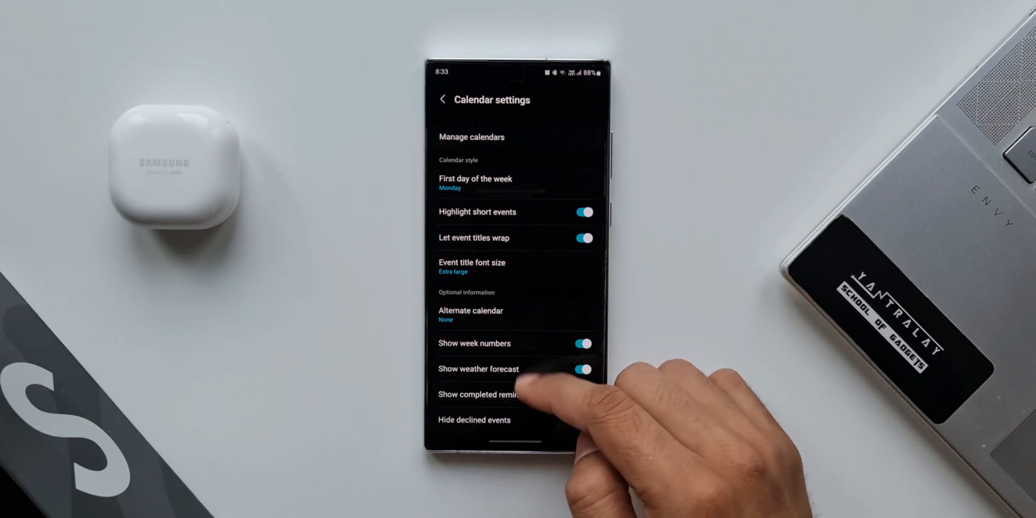
pyautogui.click(471, 137)
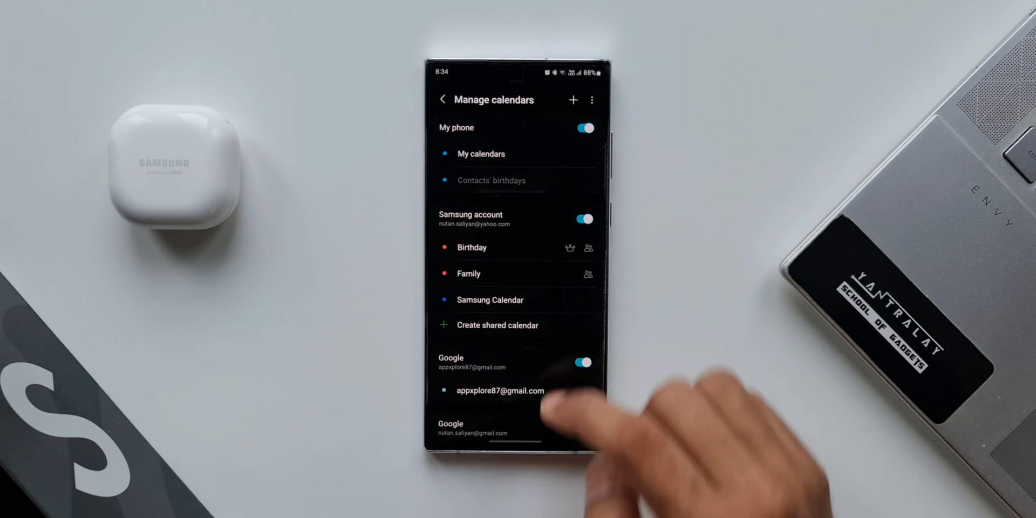
# Create a shared calendar named 'birthday' under the Samsung account, keeping the default colour.
pyautogui.click(496, 325)
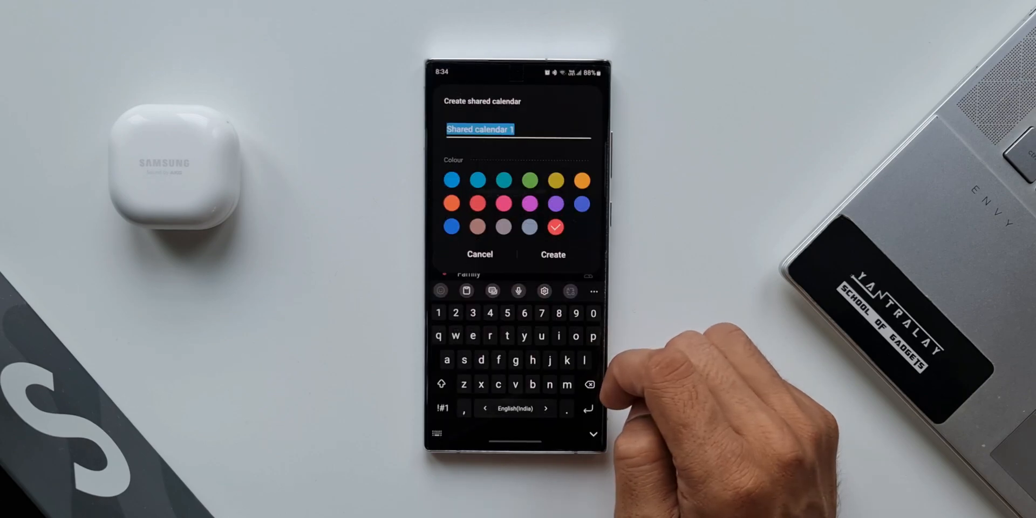
pyautogui.write('birt')
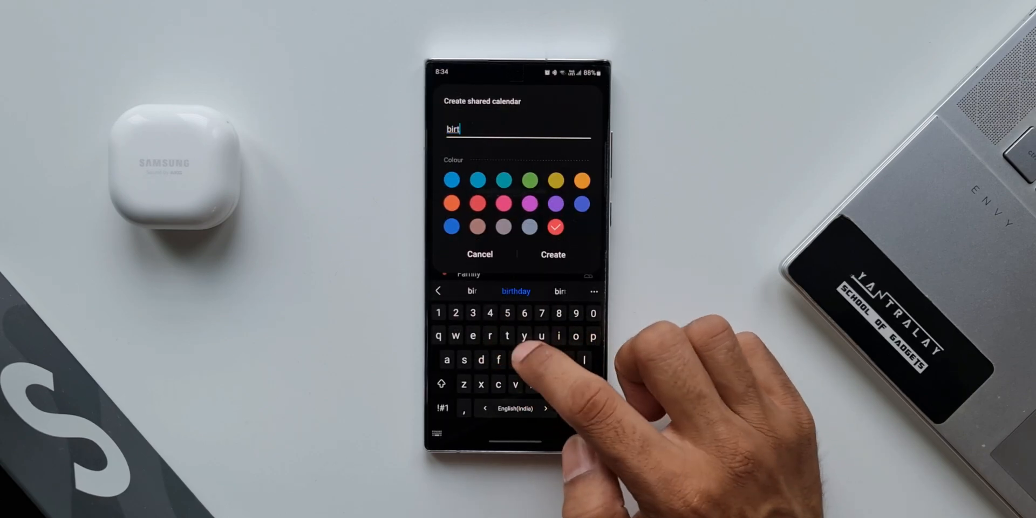
pyautogui.click(516, 290)
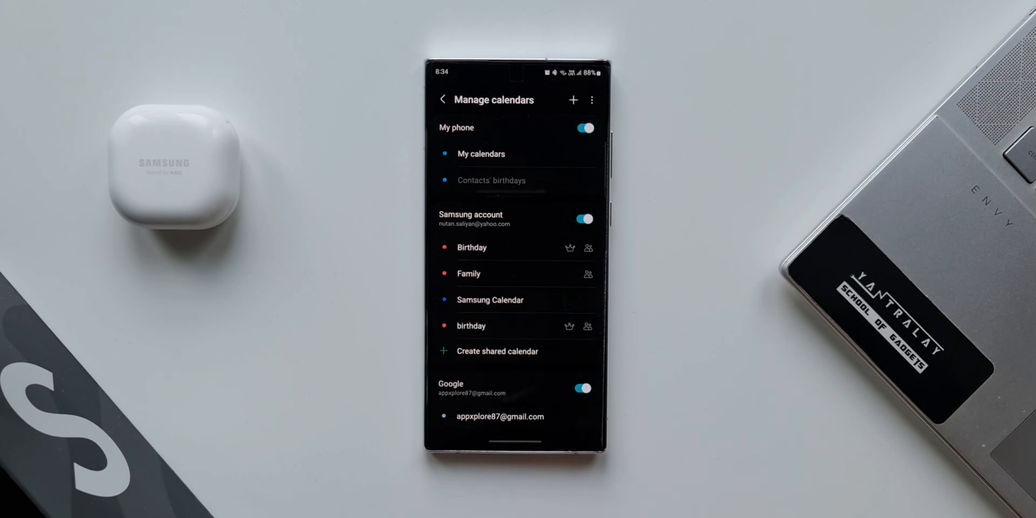
# View the birthday shared calendar's settings and see who it is shared with.
pyautogui.click(472, 326)
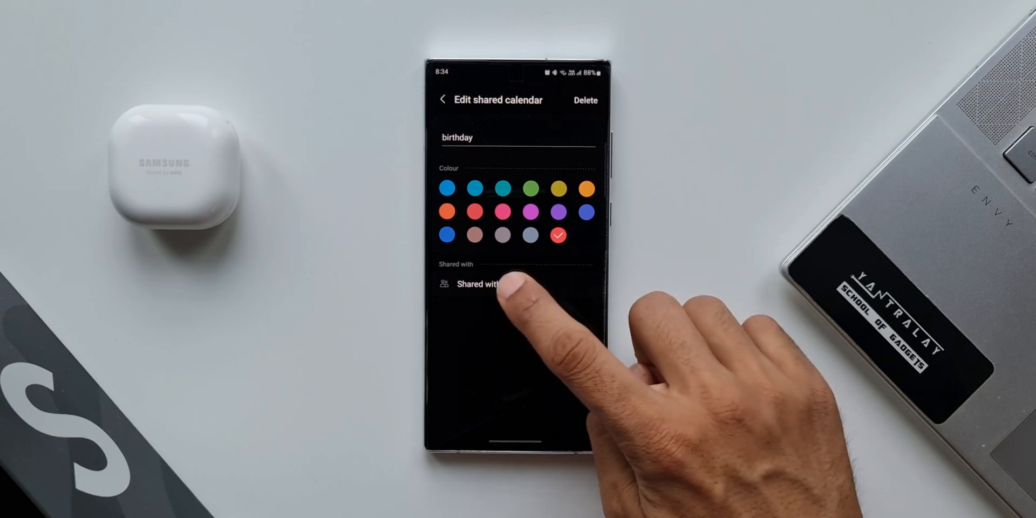
pyautogui.click(476, 284)
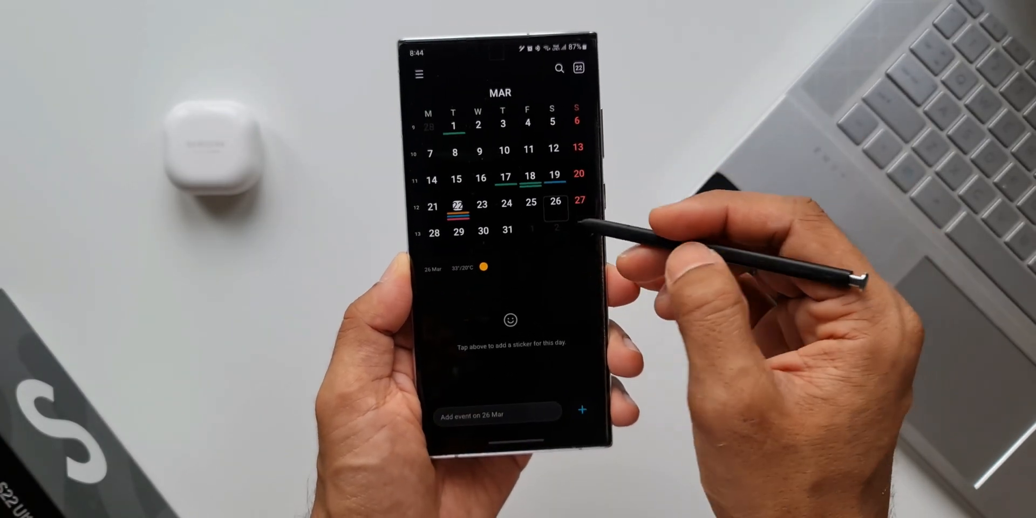
# Create a 26 March event and handwrite the title 'Birthday' with the S Pen.
pyautogui.click(583, 407)
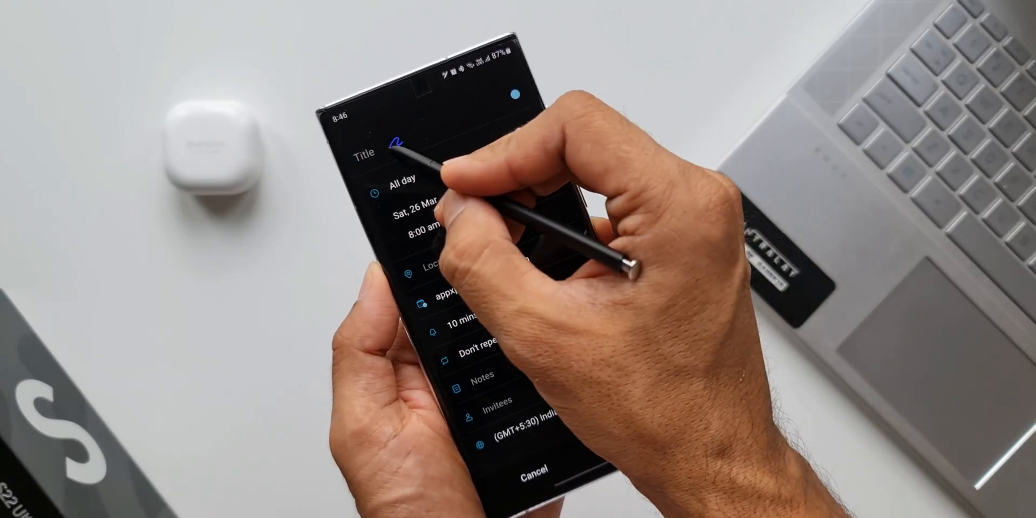
pyautogui.write('Bi')
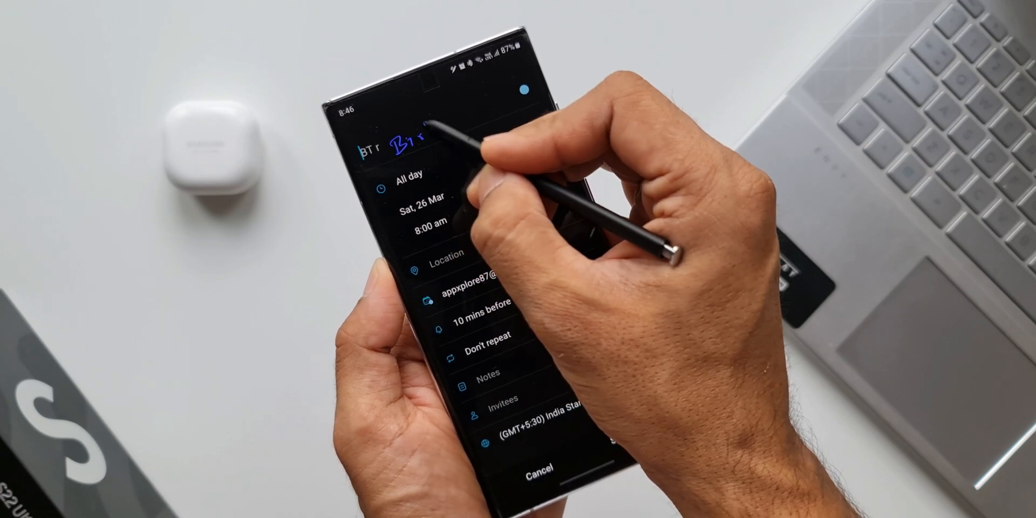
pyautogui.write('Birthday')
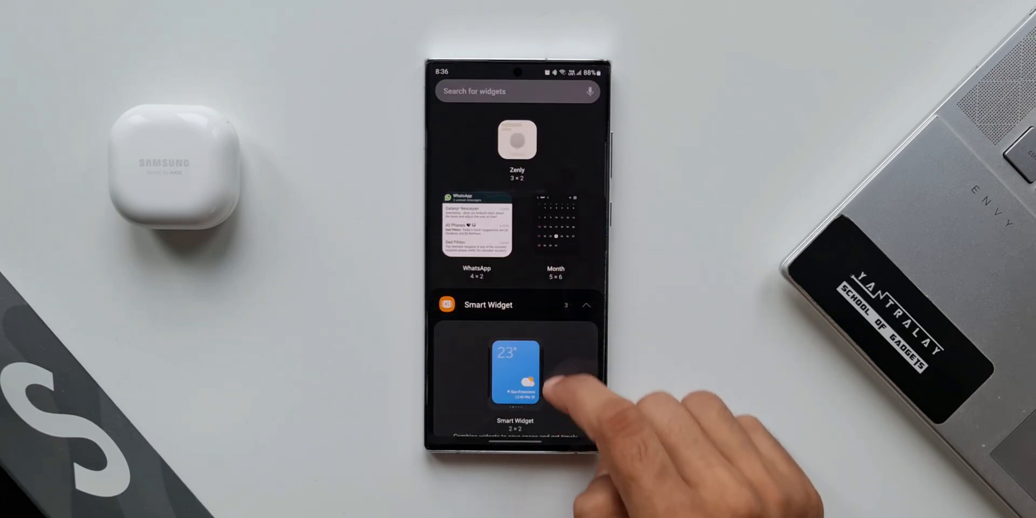
# Add the calendar Smart Widget and flip between its month page and today's events.
pyautogui.scroll(-3)
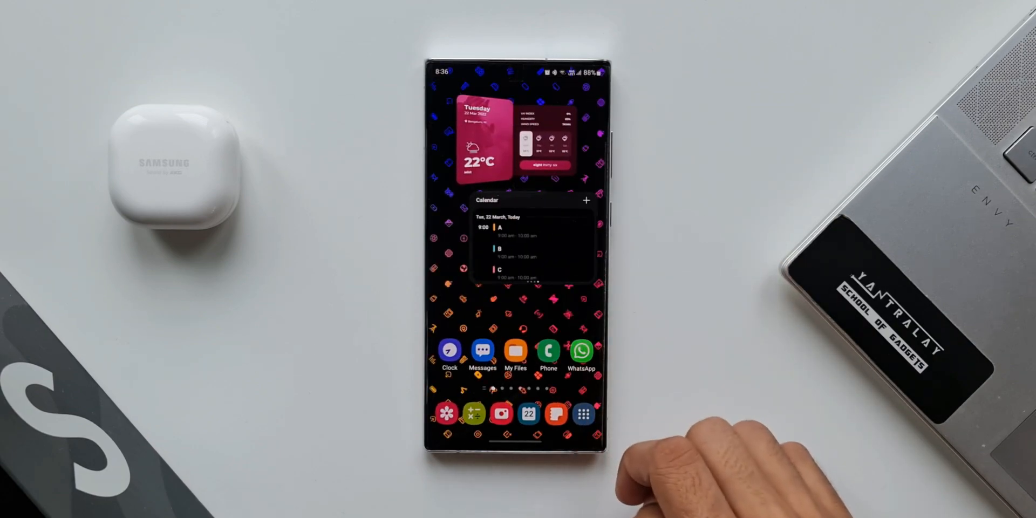
pyautogui.click(535, 245)
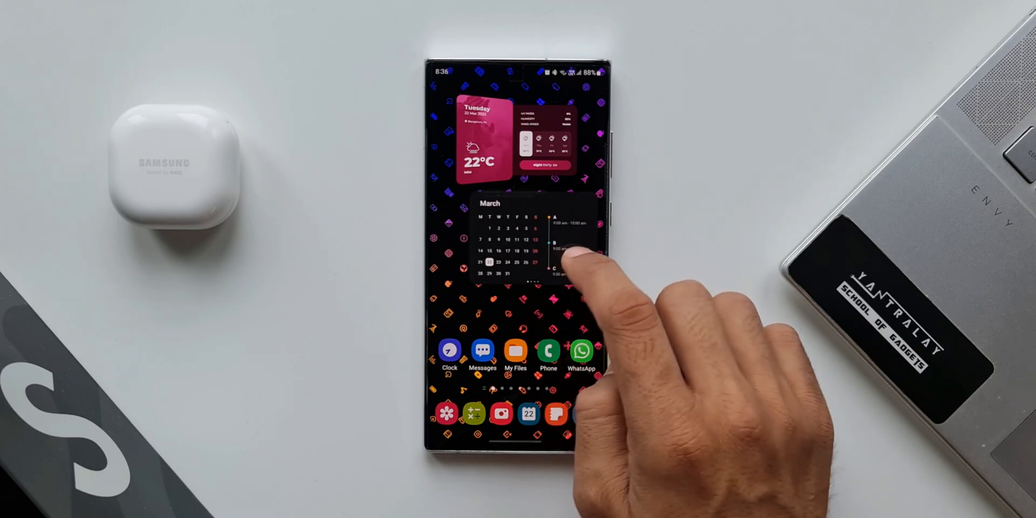
pyautogui.click(555, 252)
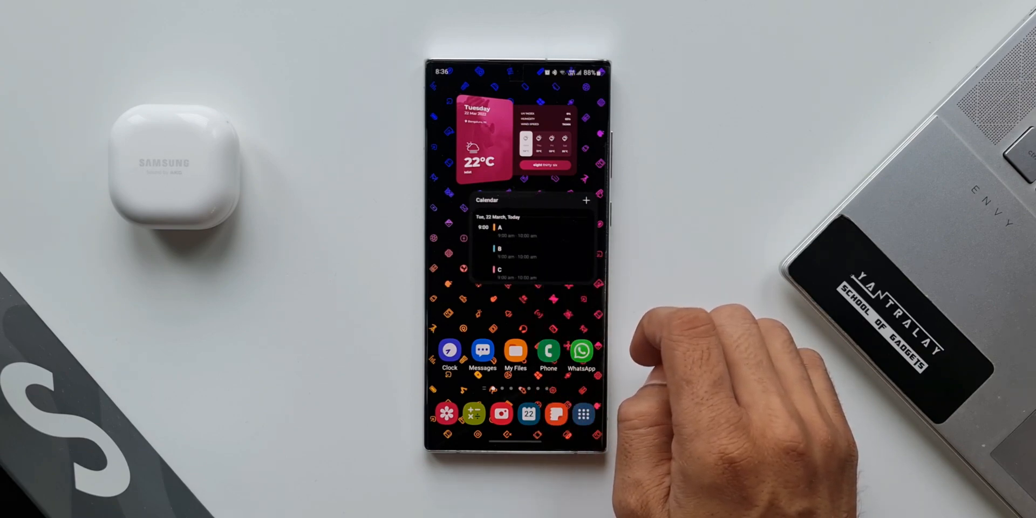